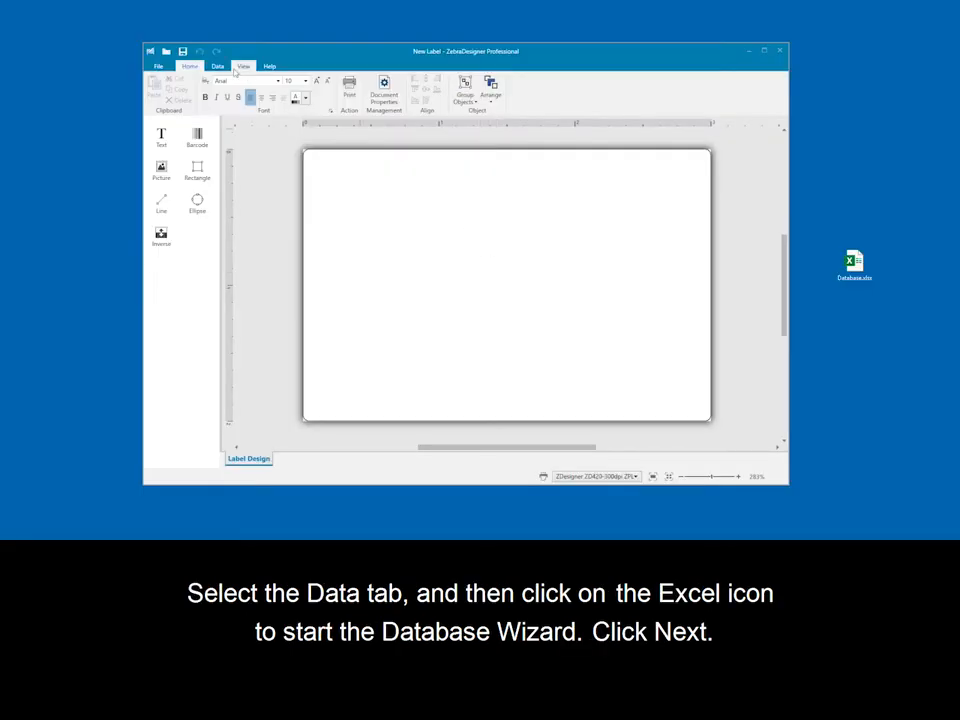
- Start the Excel Database Wizard from the Data tab and advance past its introduction
click(222, 65)
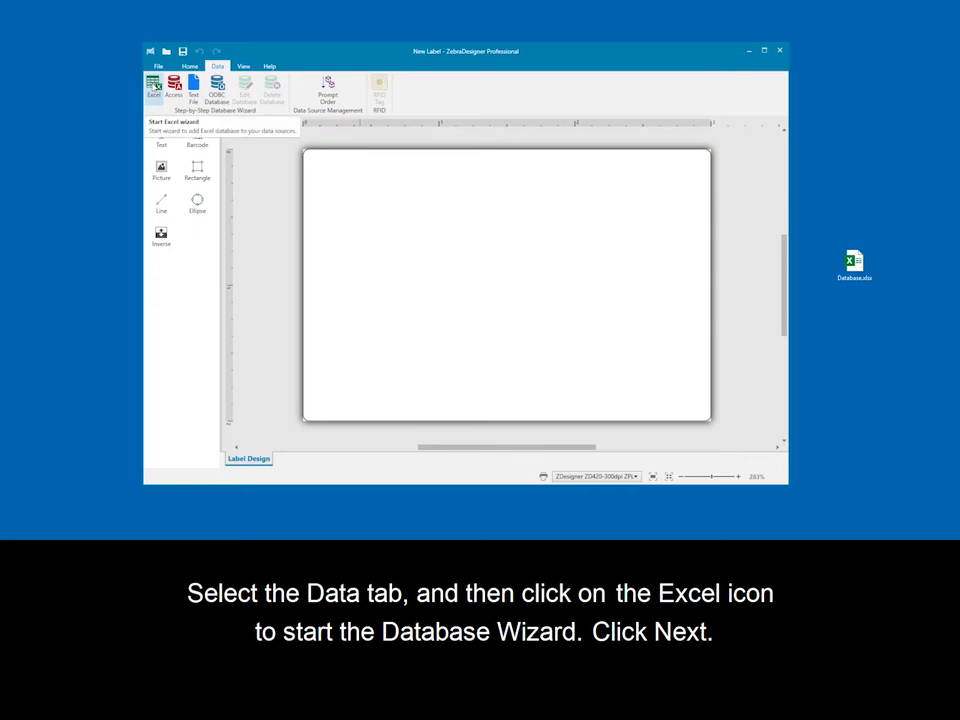
click(155, 85)
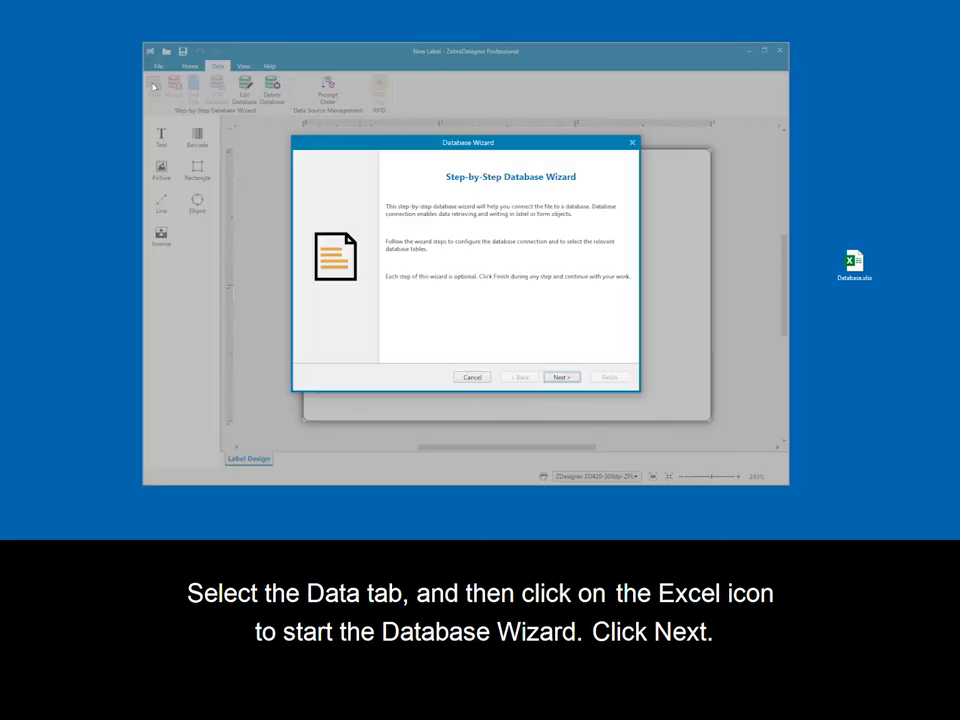
mouse_move(438, 333)
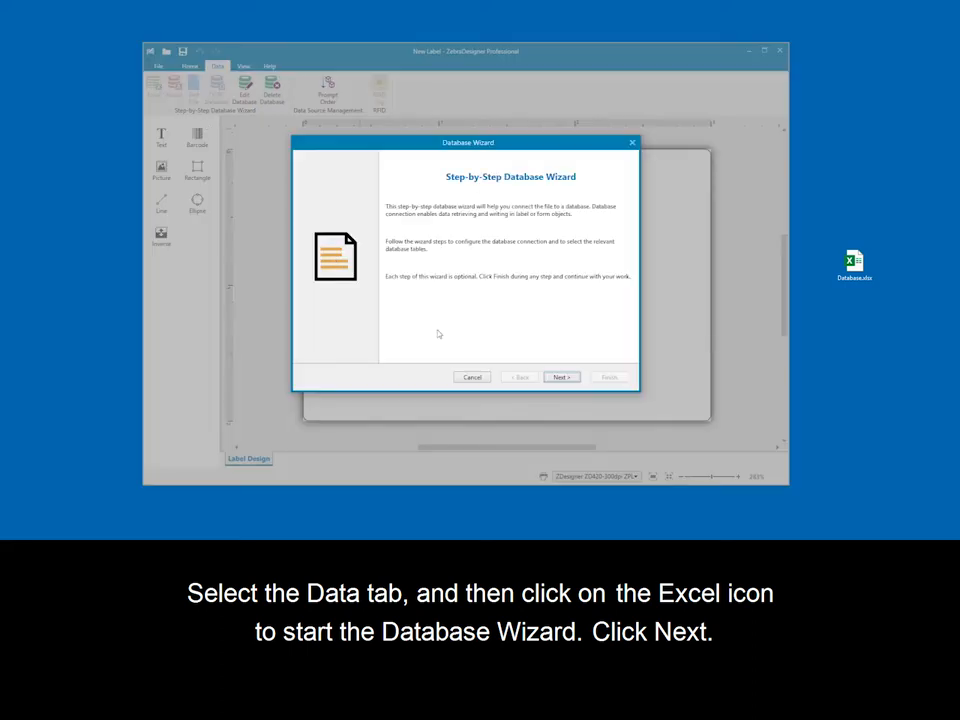
click(561, 376)
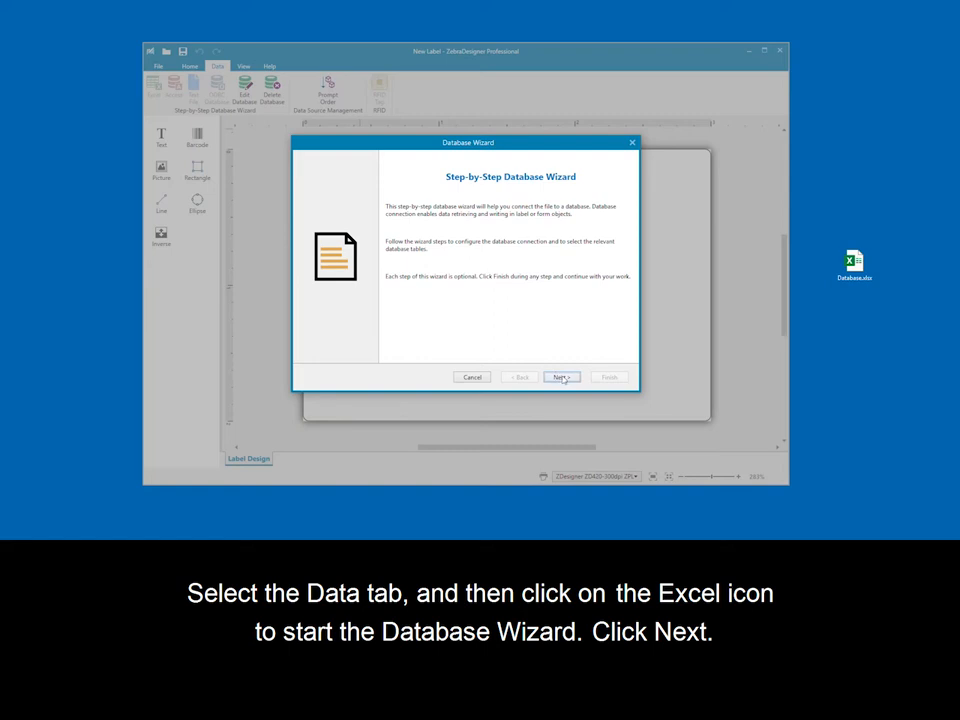
click(562, 377)
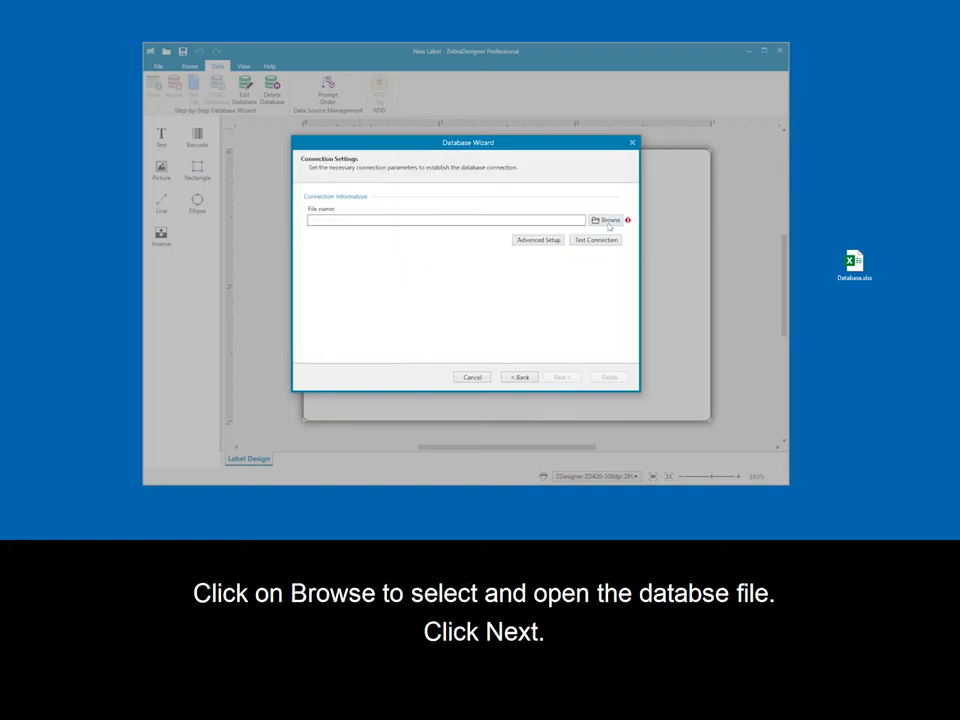
- Choose Database.xlsx from the Desktop as the wizard's database file
click(605, 219)
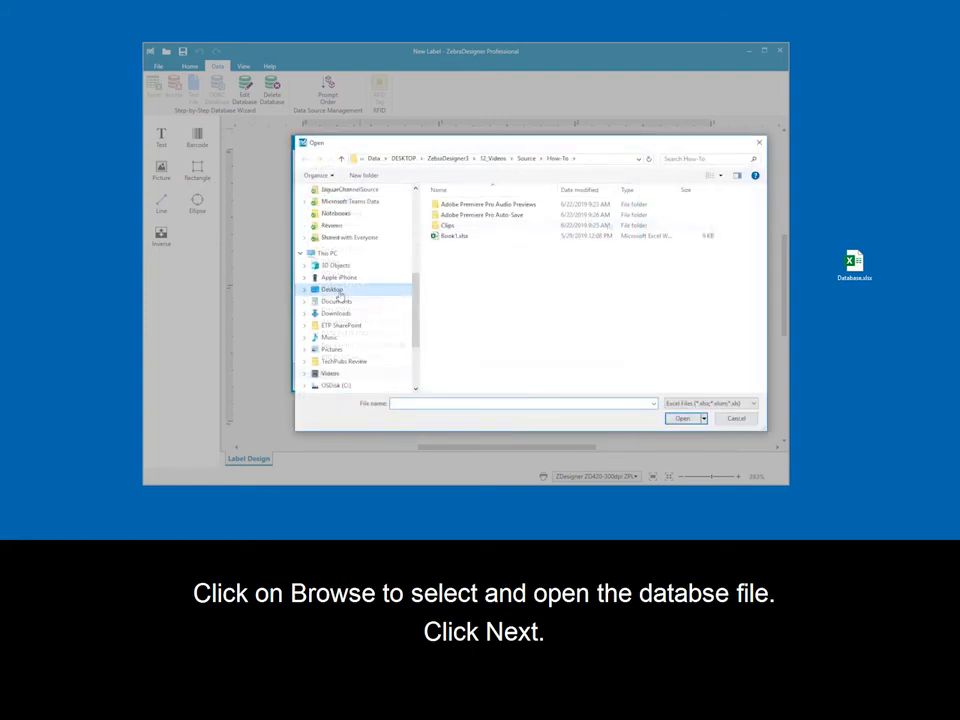
click(331, 289)
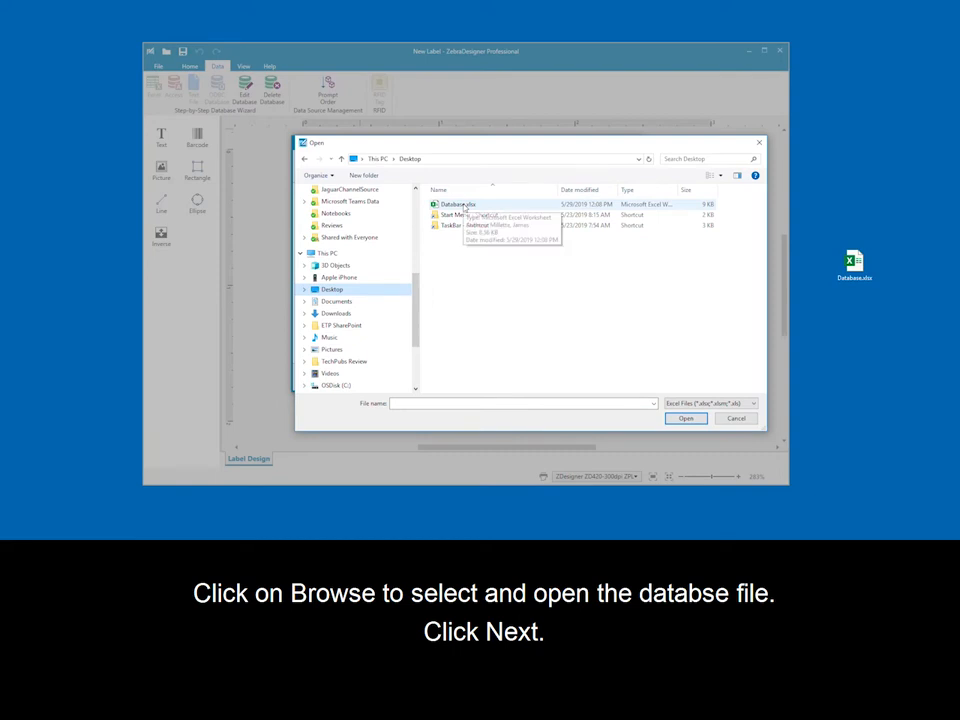
click(458, 204)
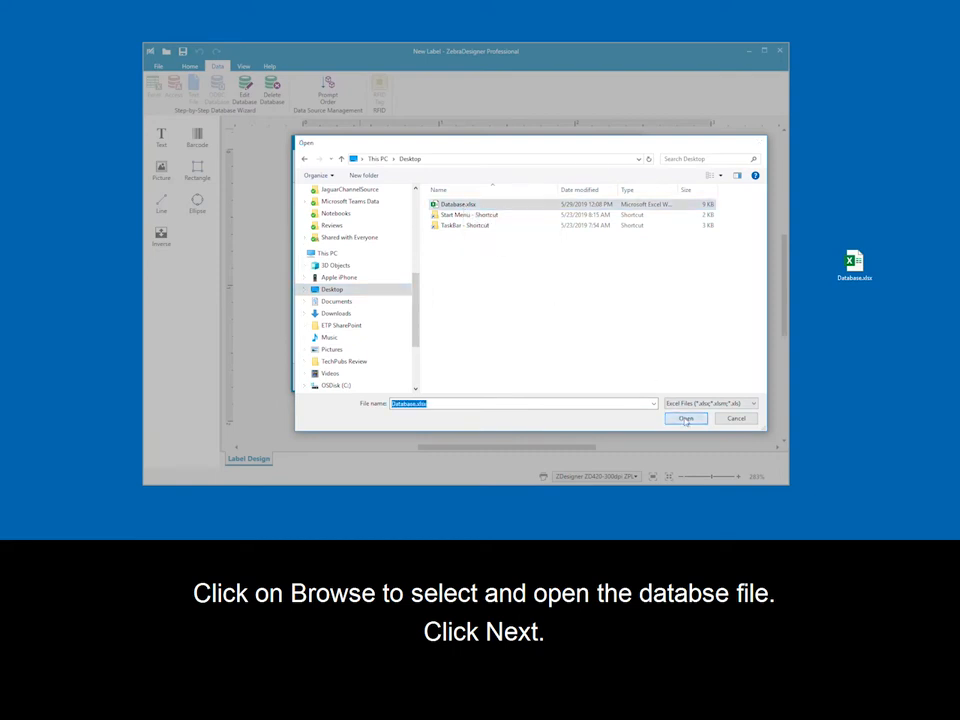
click(686, 418)
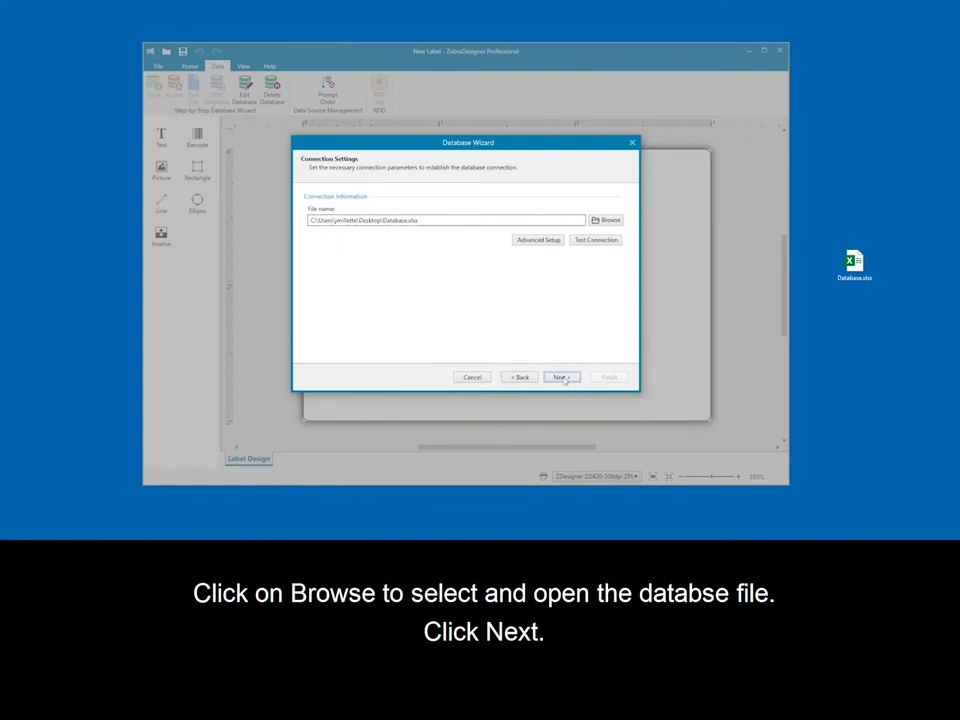
- Remove Employee # from the selected fields, keeping First Name and Last Name
click(561, 377)
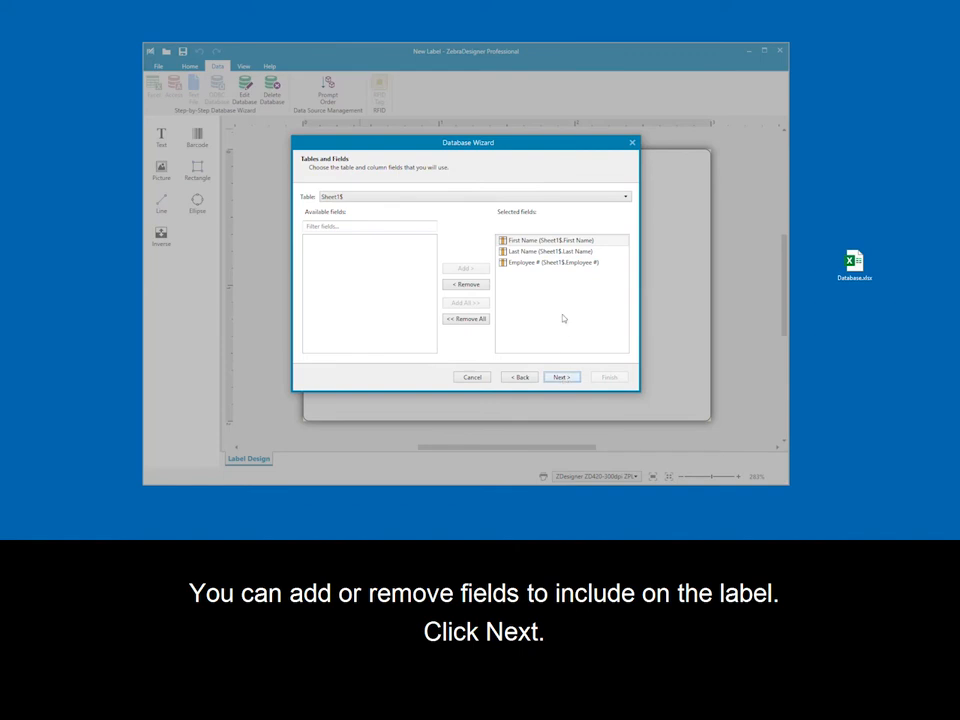
click(553, 263)
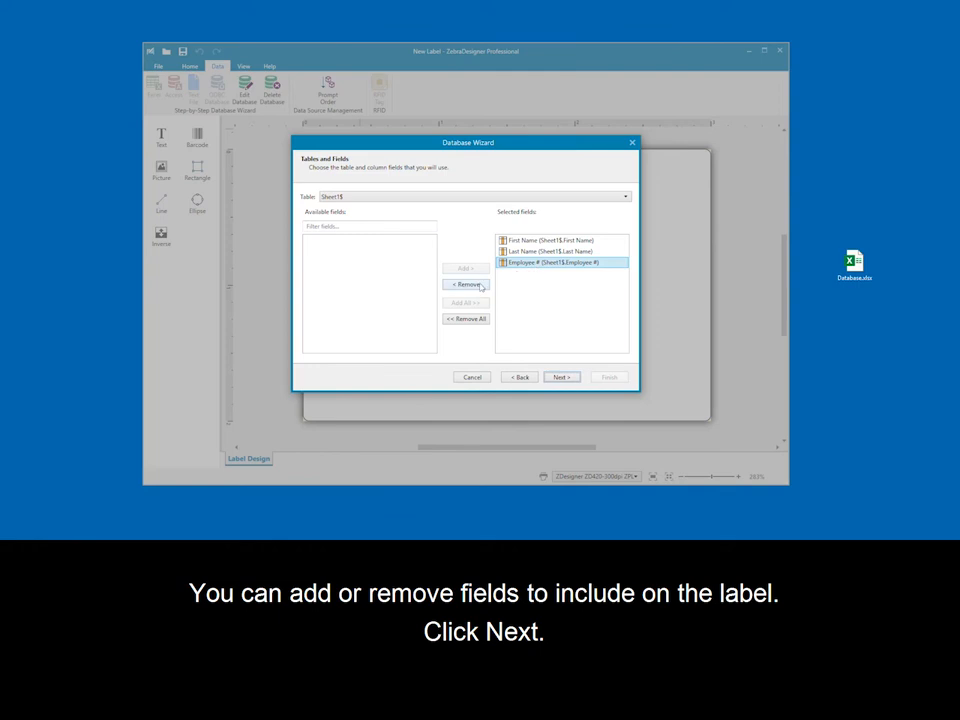
click(465, 284)
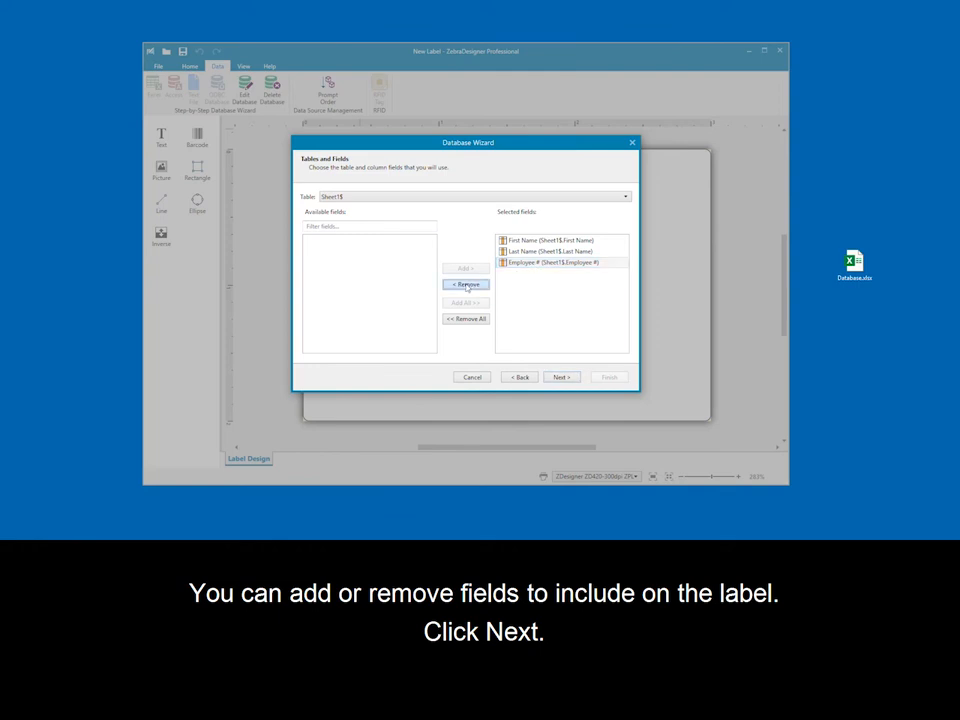
click(465, 284)
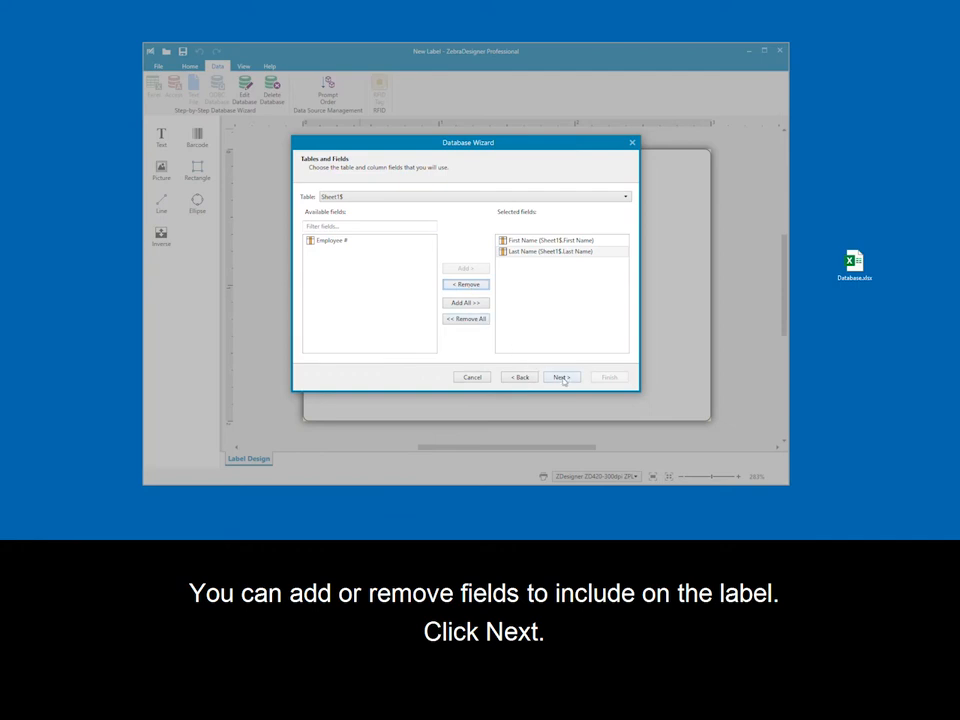
- Keep one label per record and a text object per field, reaching the record preview
click(561, 377)
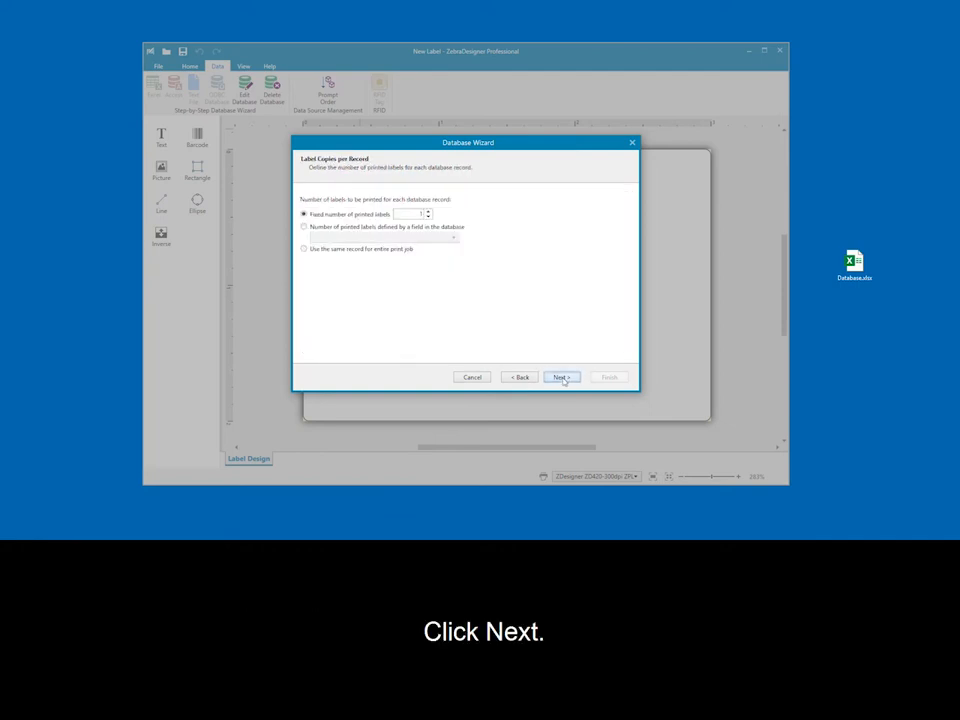
click(561, 377)
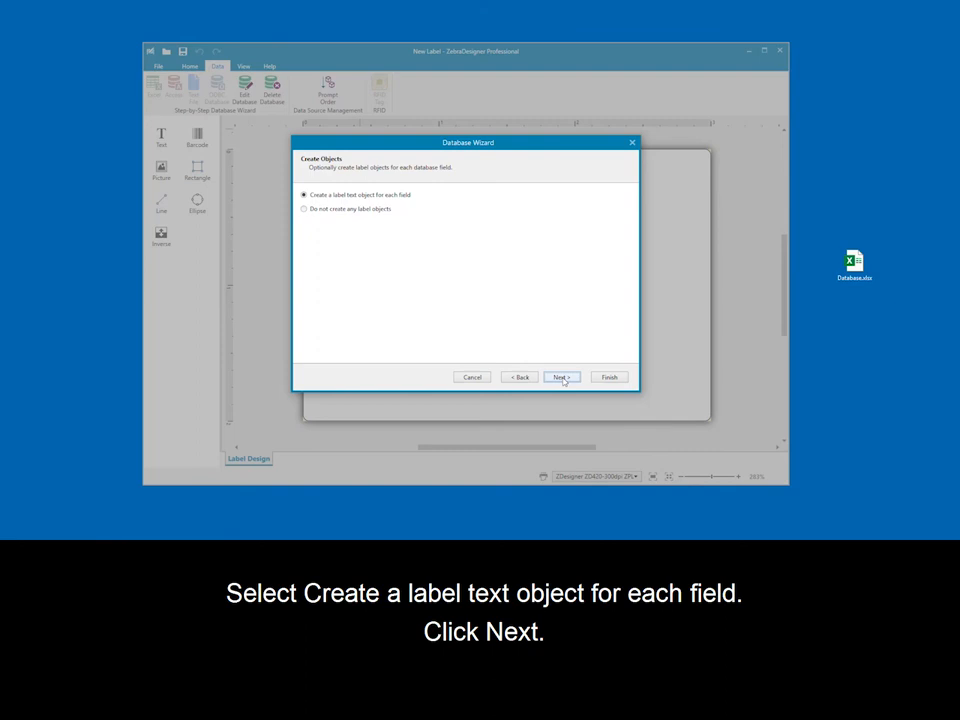
click(561, 377)
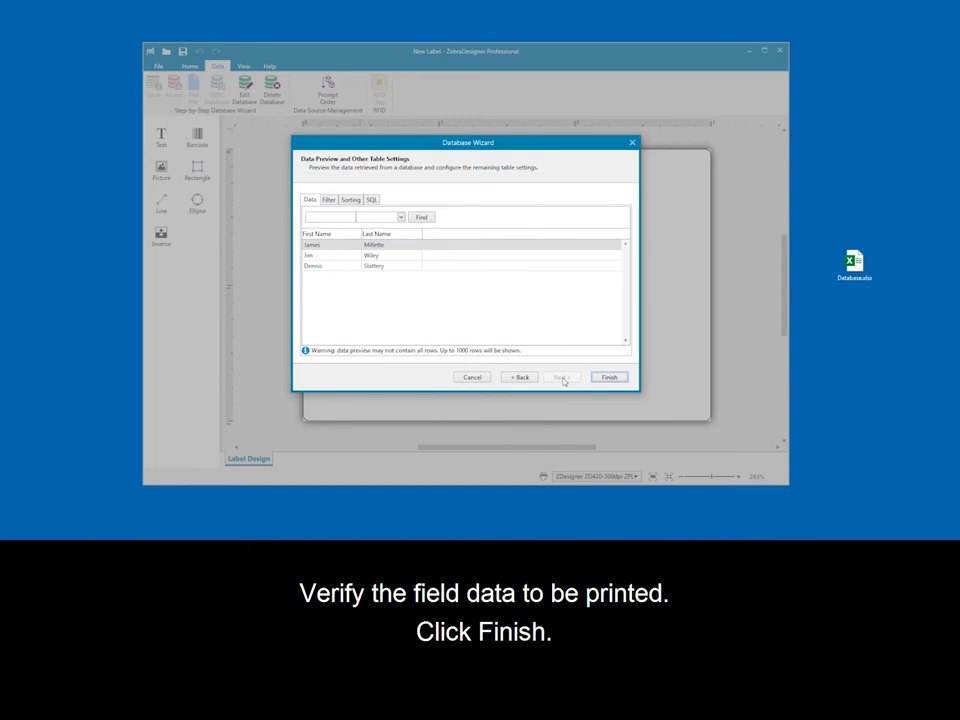
- Finish the wizard to place the James and Millette text objects on the label
click(609, 377)
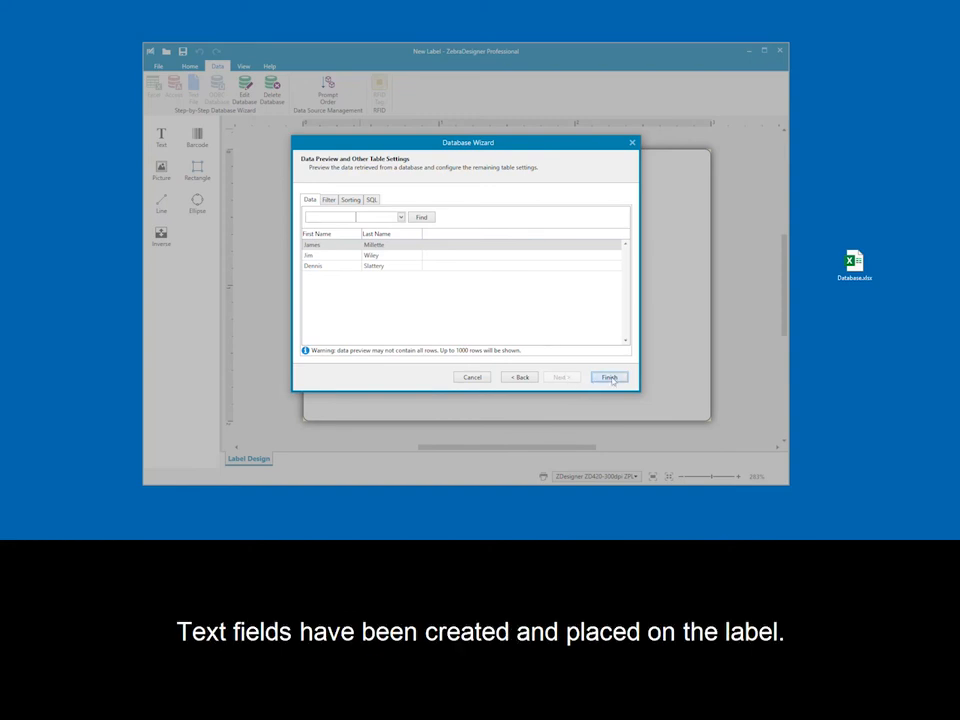
click(608, 377)
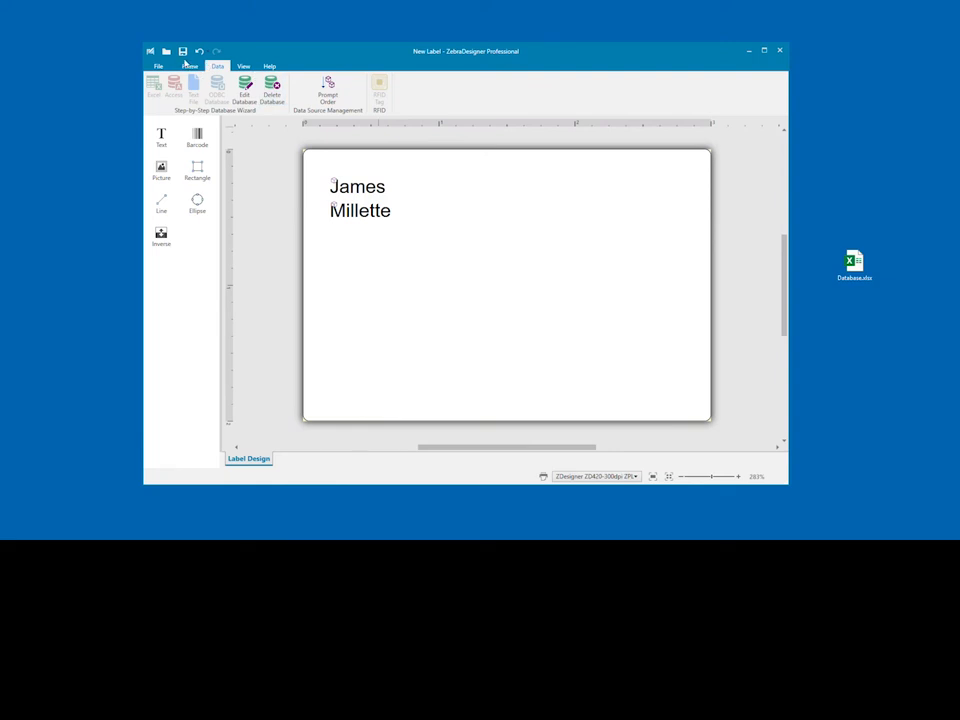
click(189, 63)
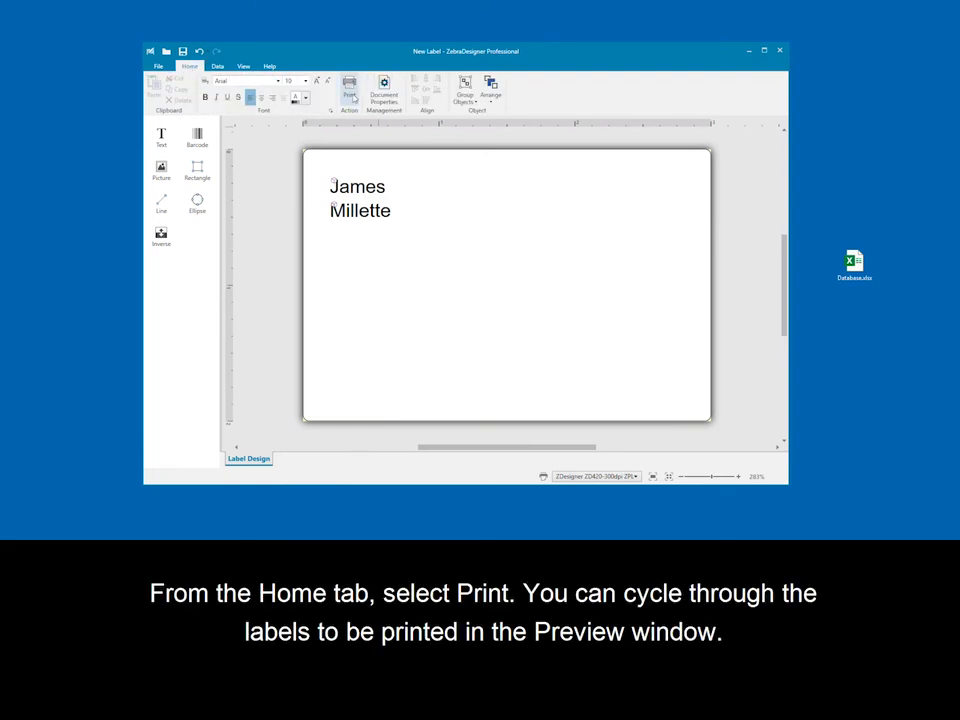
click(347, 88)
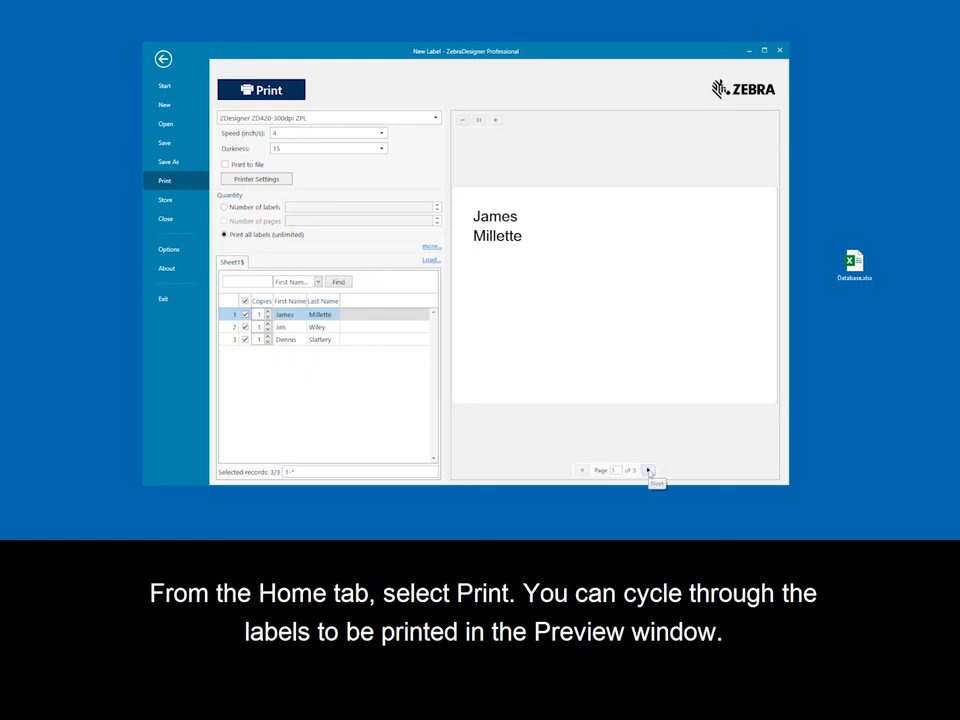
click(656, 470)
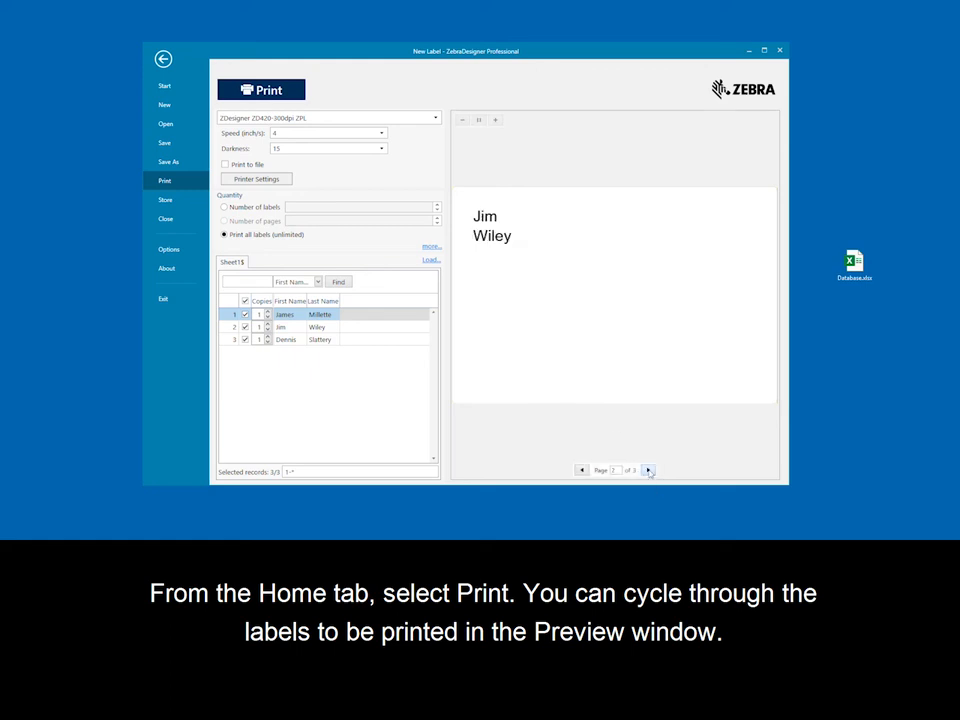
click(648, 470)
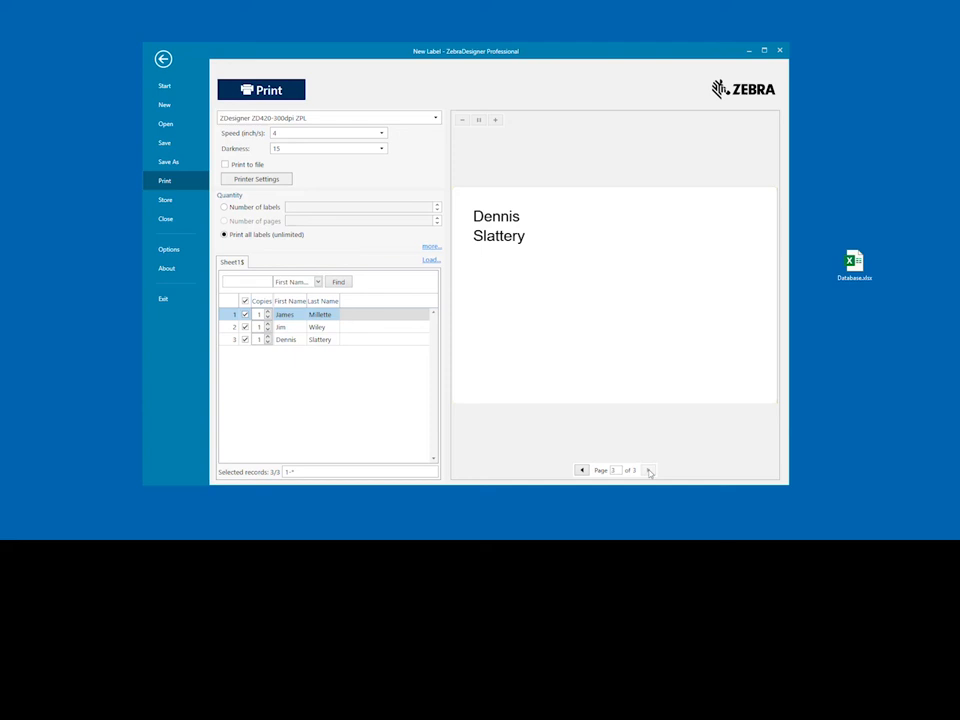